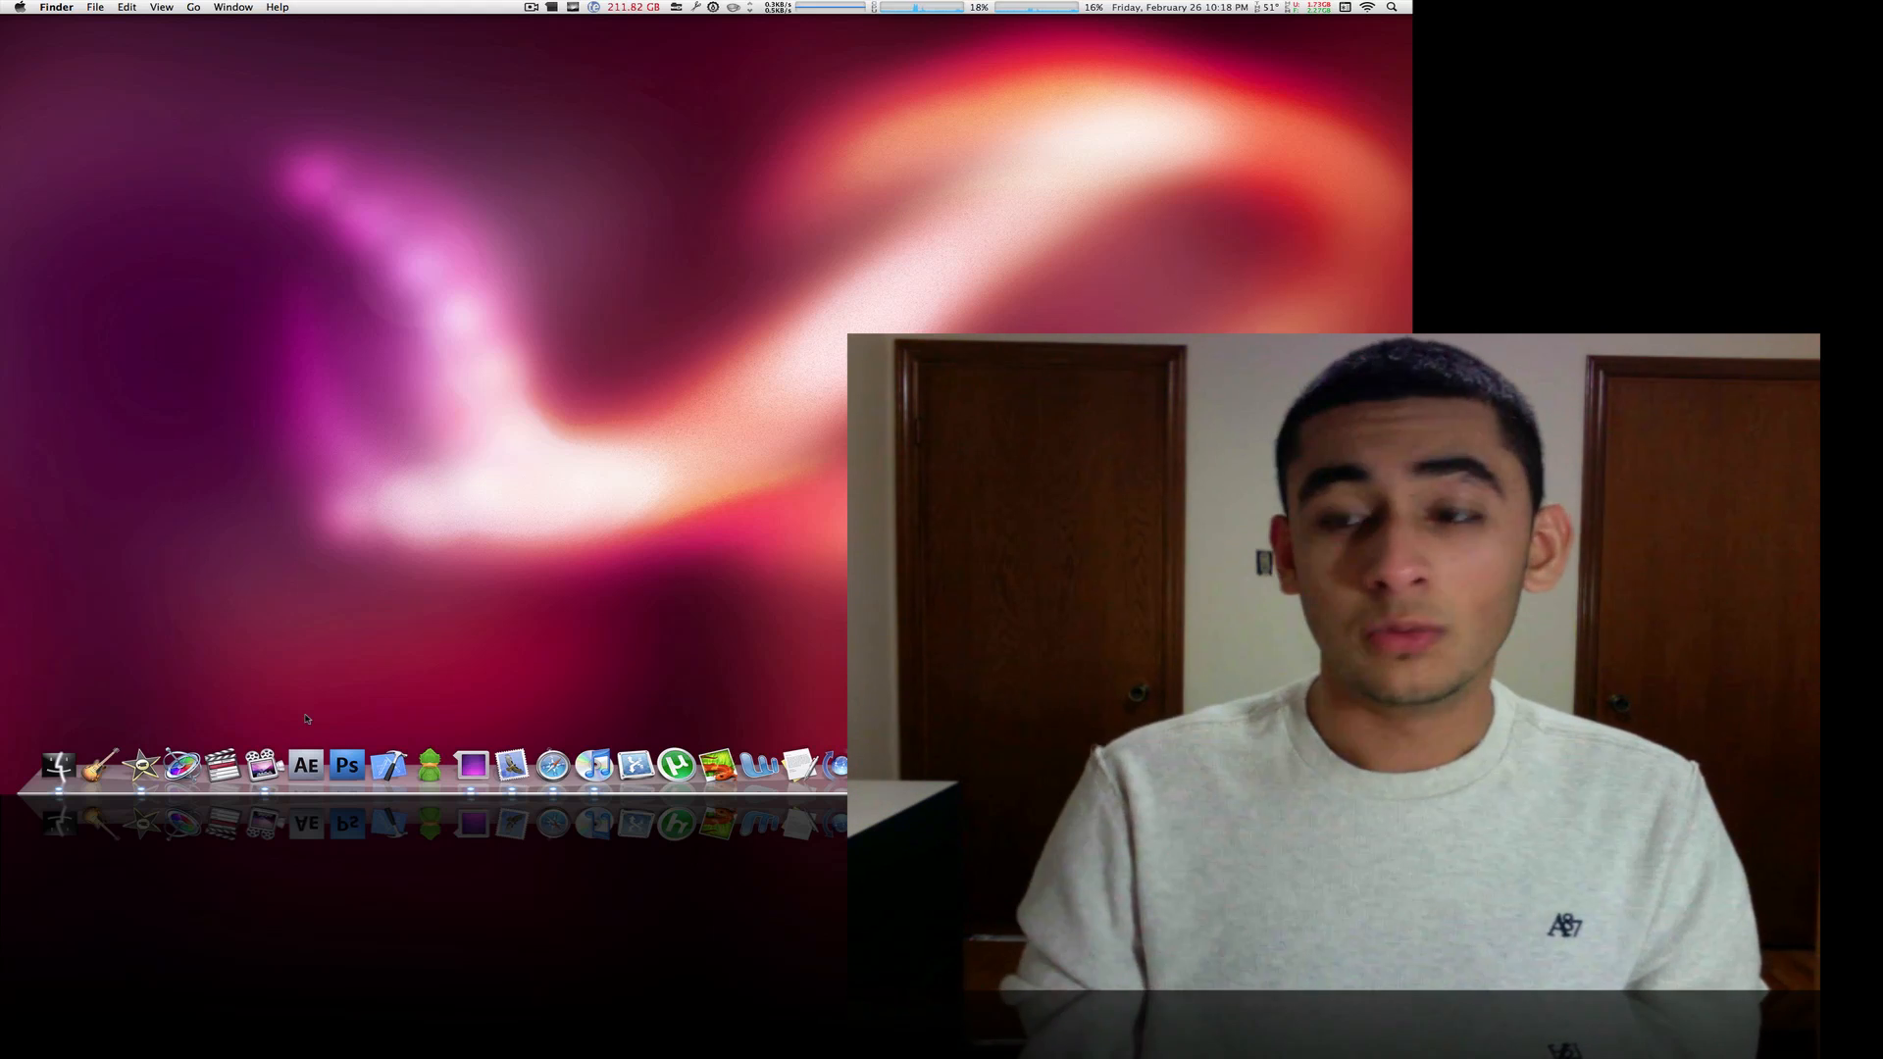
mouse_move(351, 612)
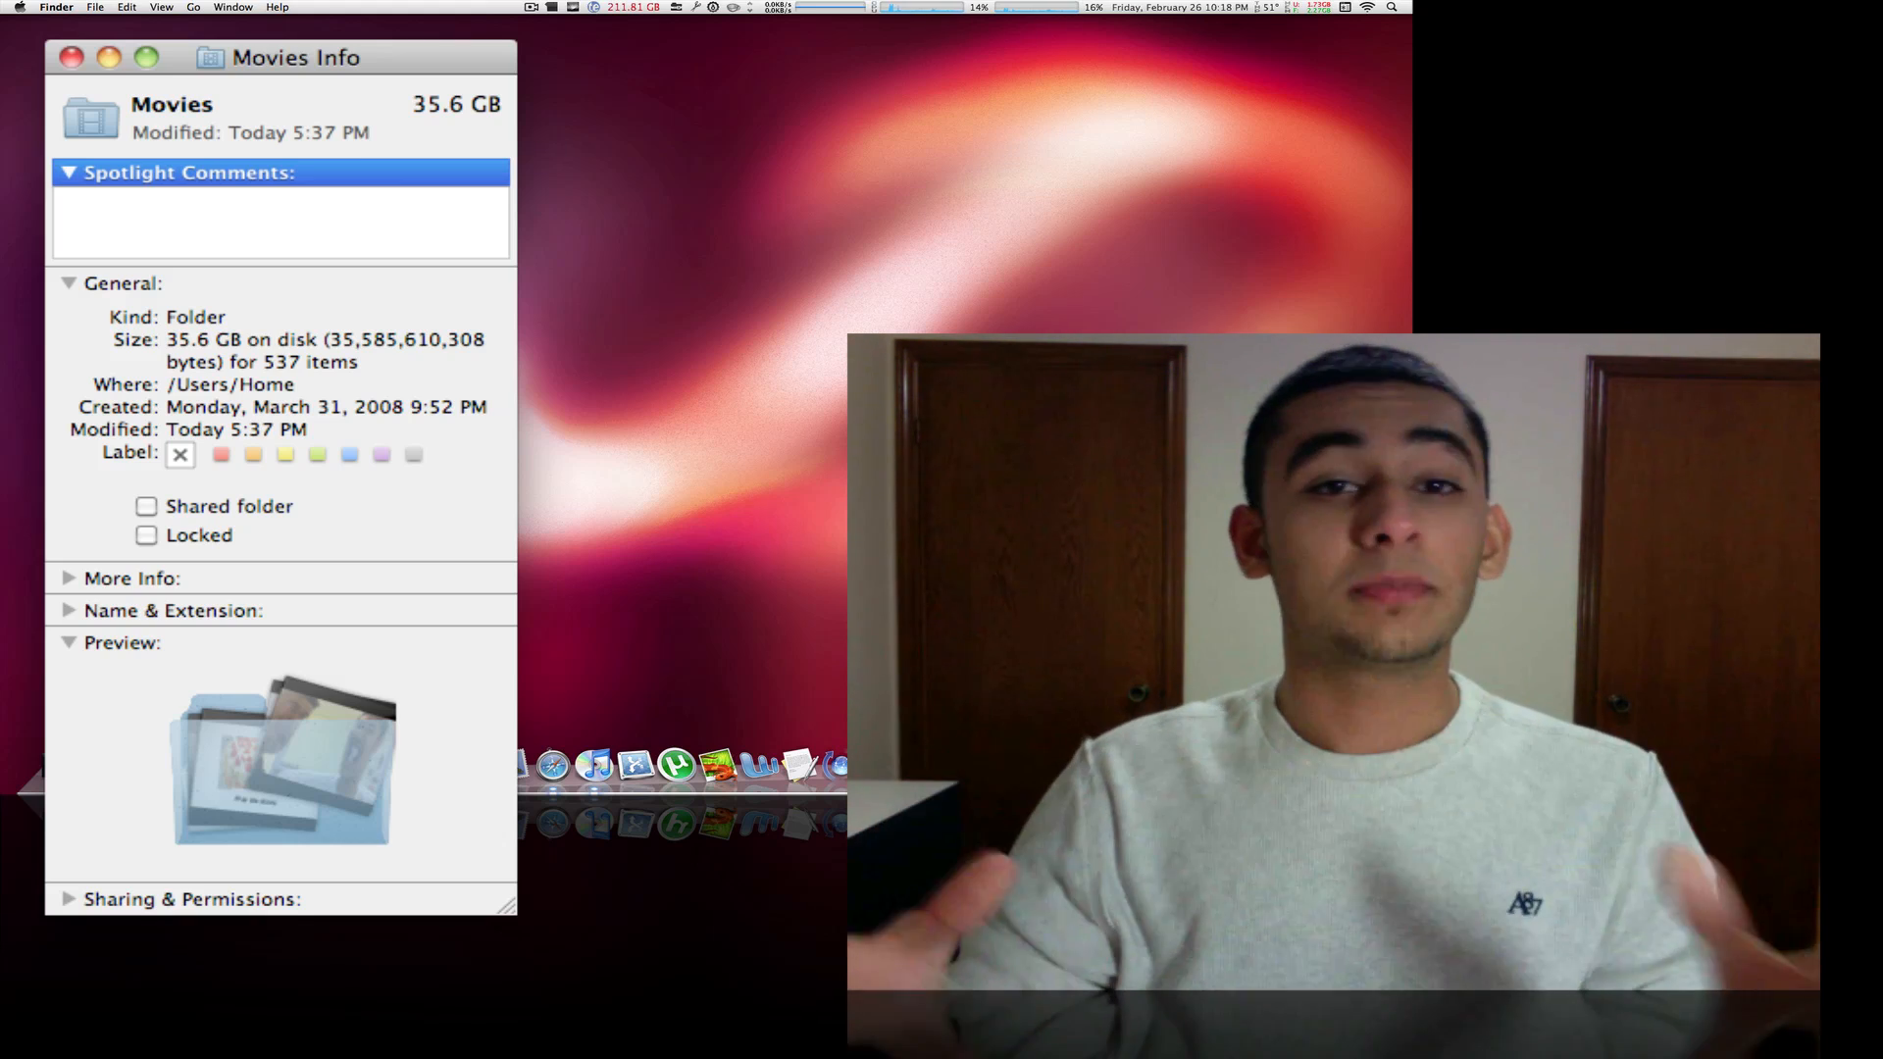
Step: Close the Movies info window and bring up the Squeeze pane in System Preferences
click(71, 57)
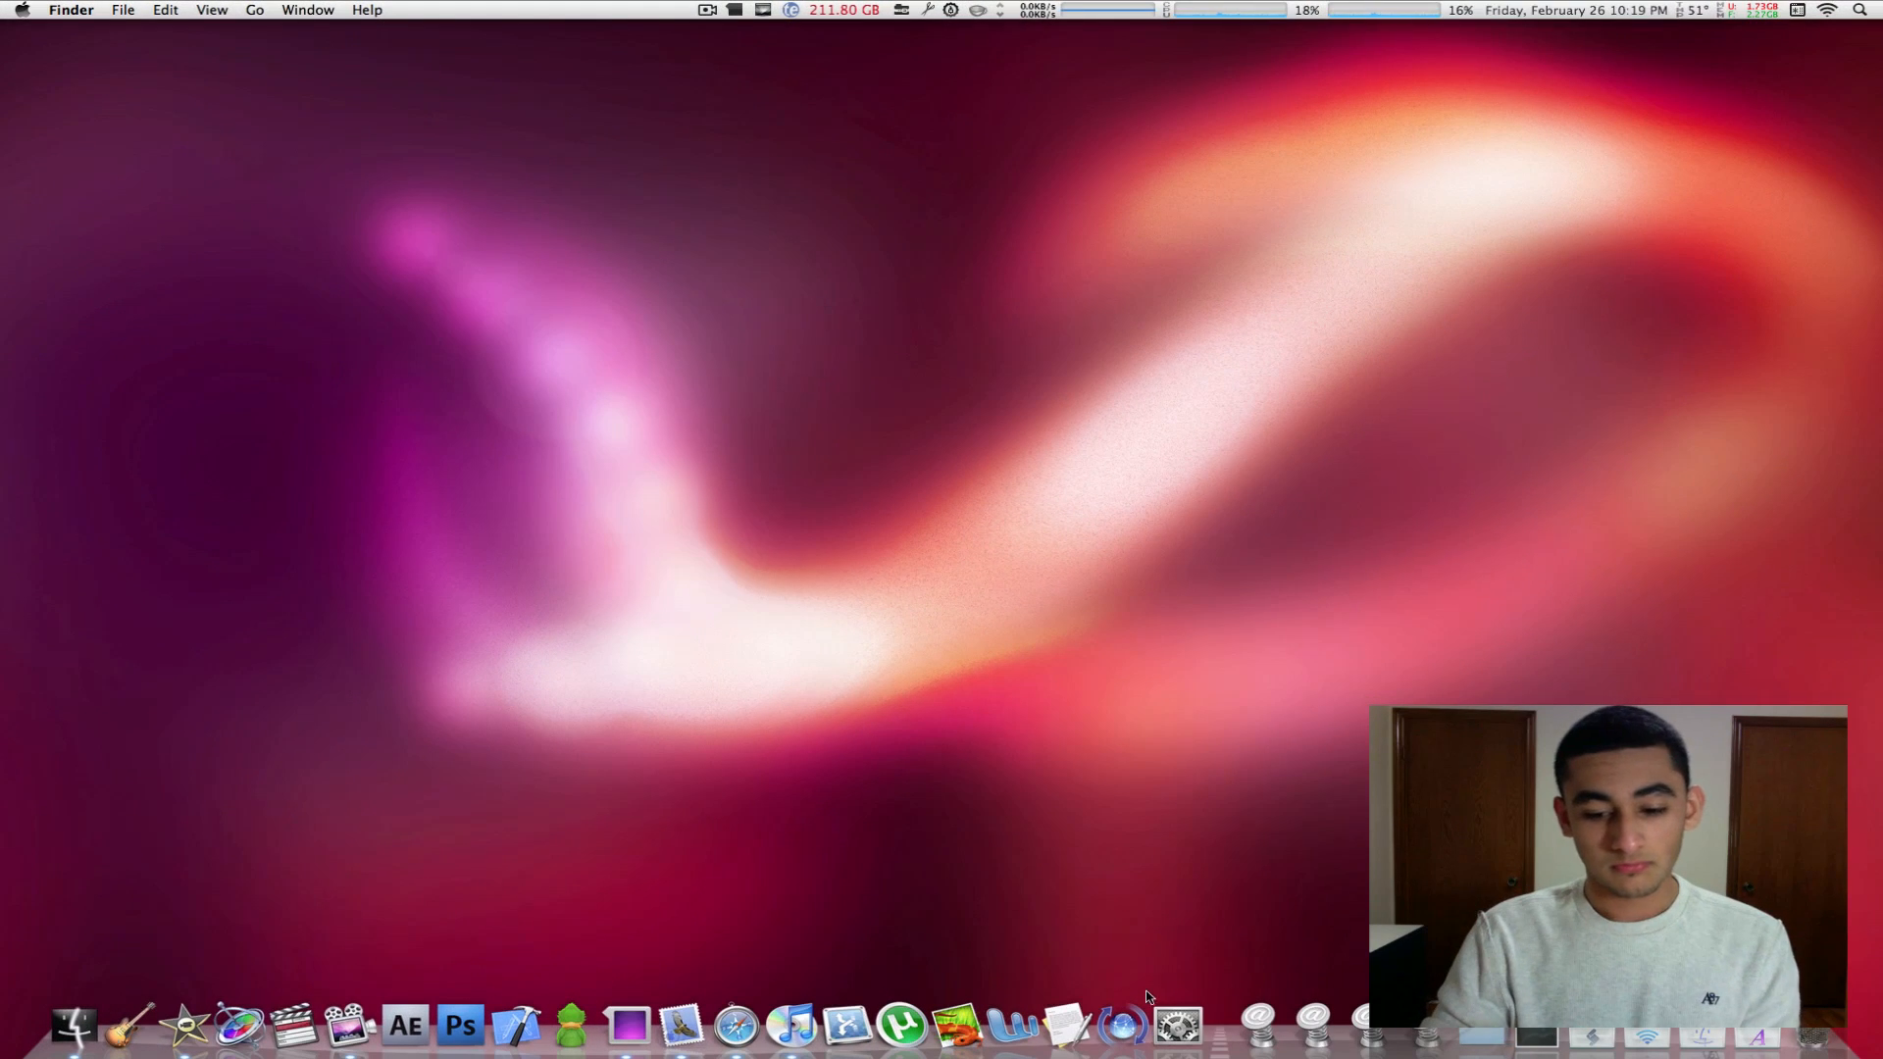
click(1175, 1024)
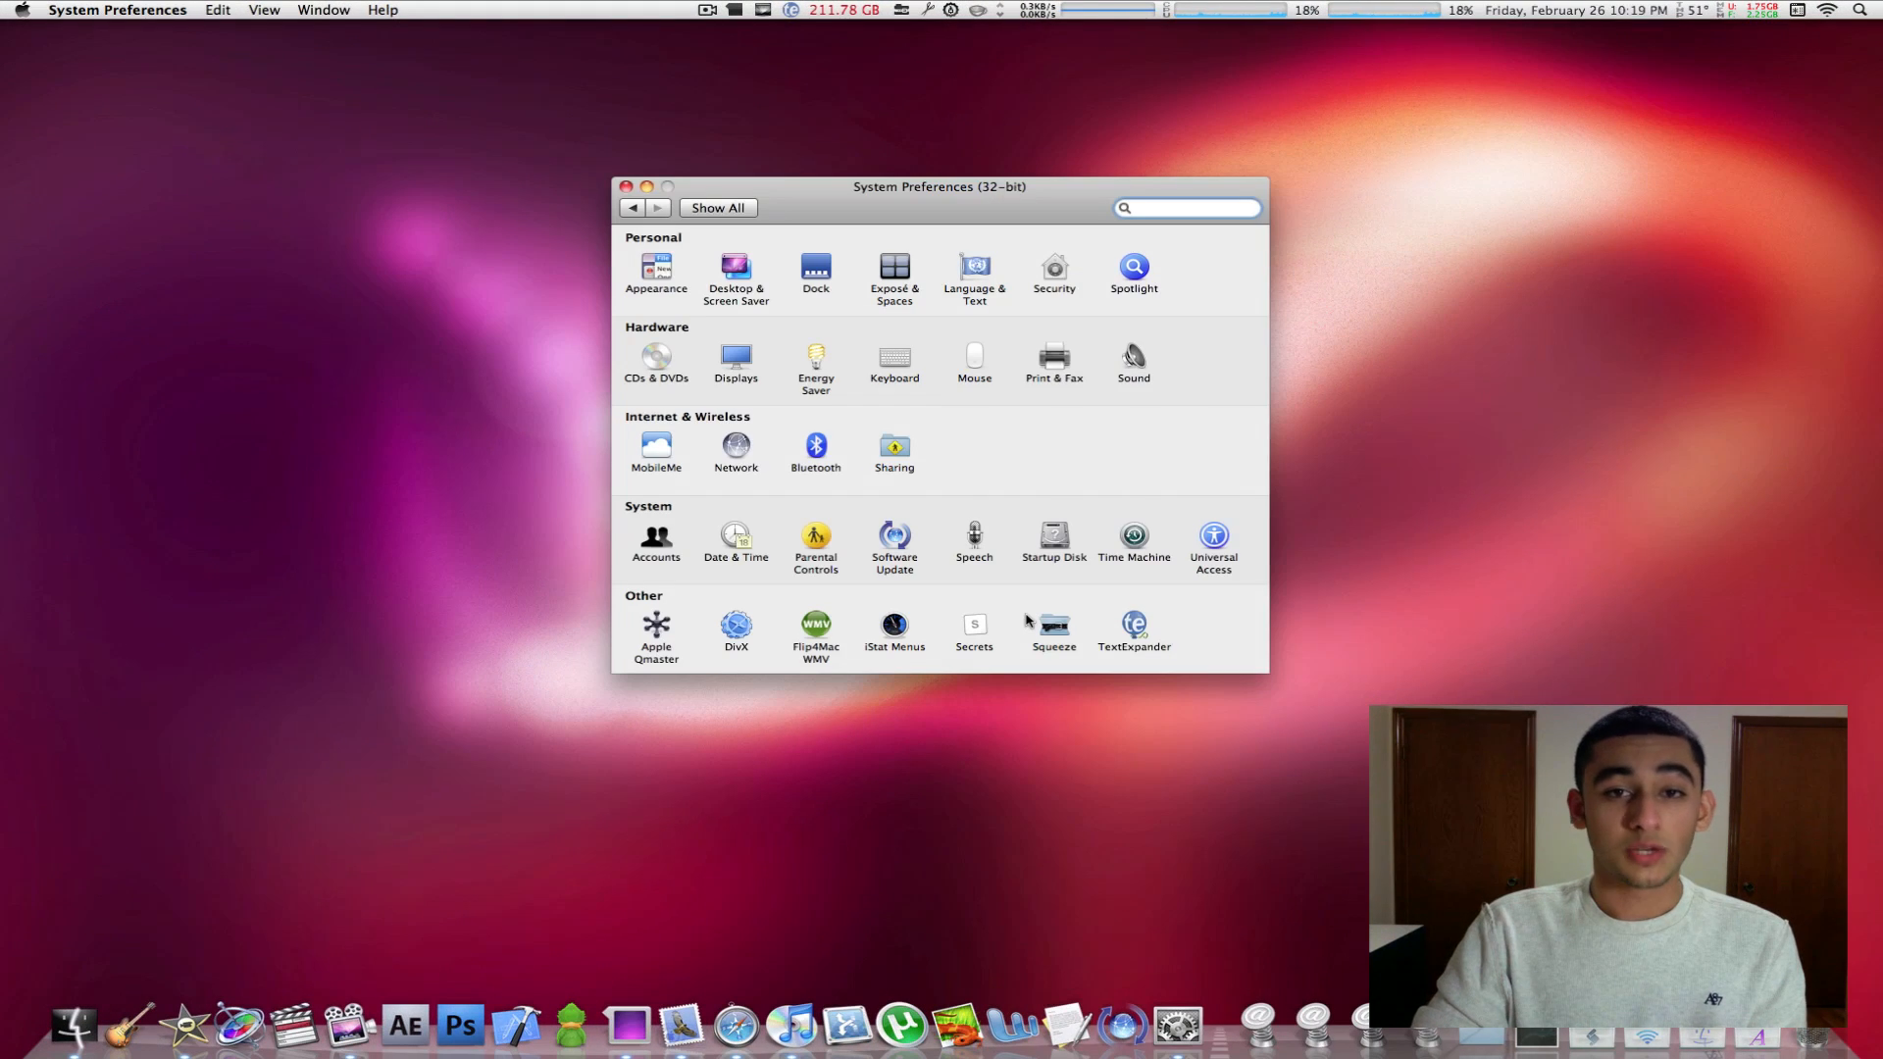
click(1053, 624)
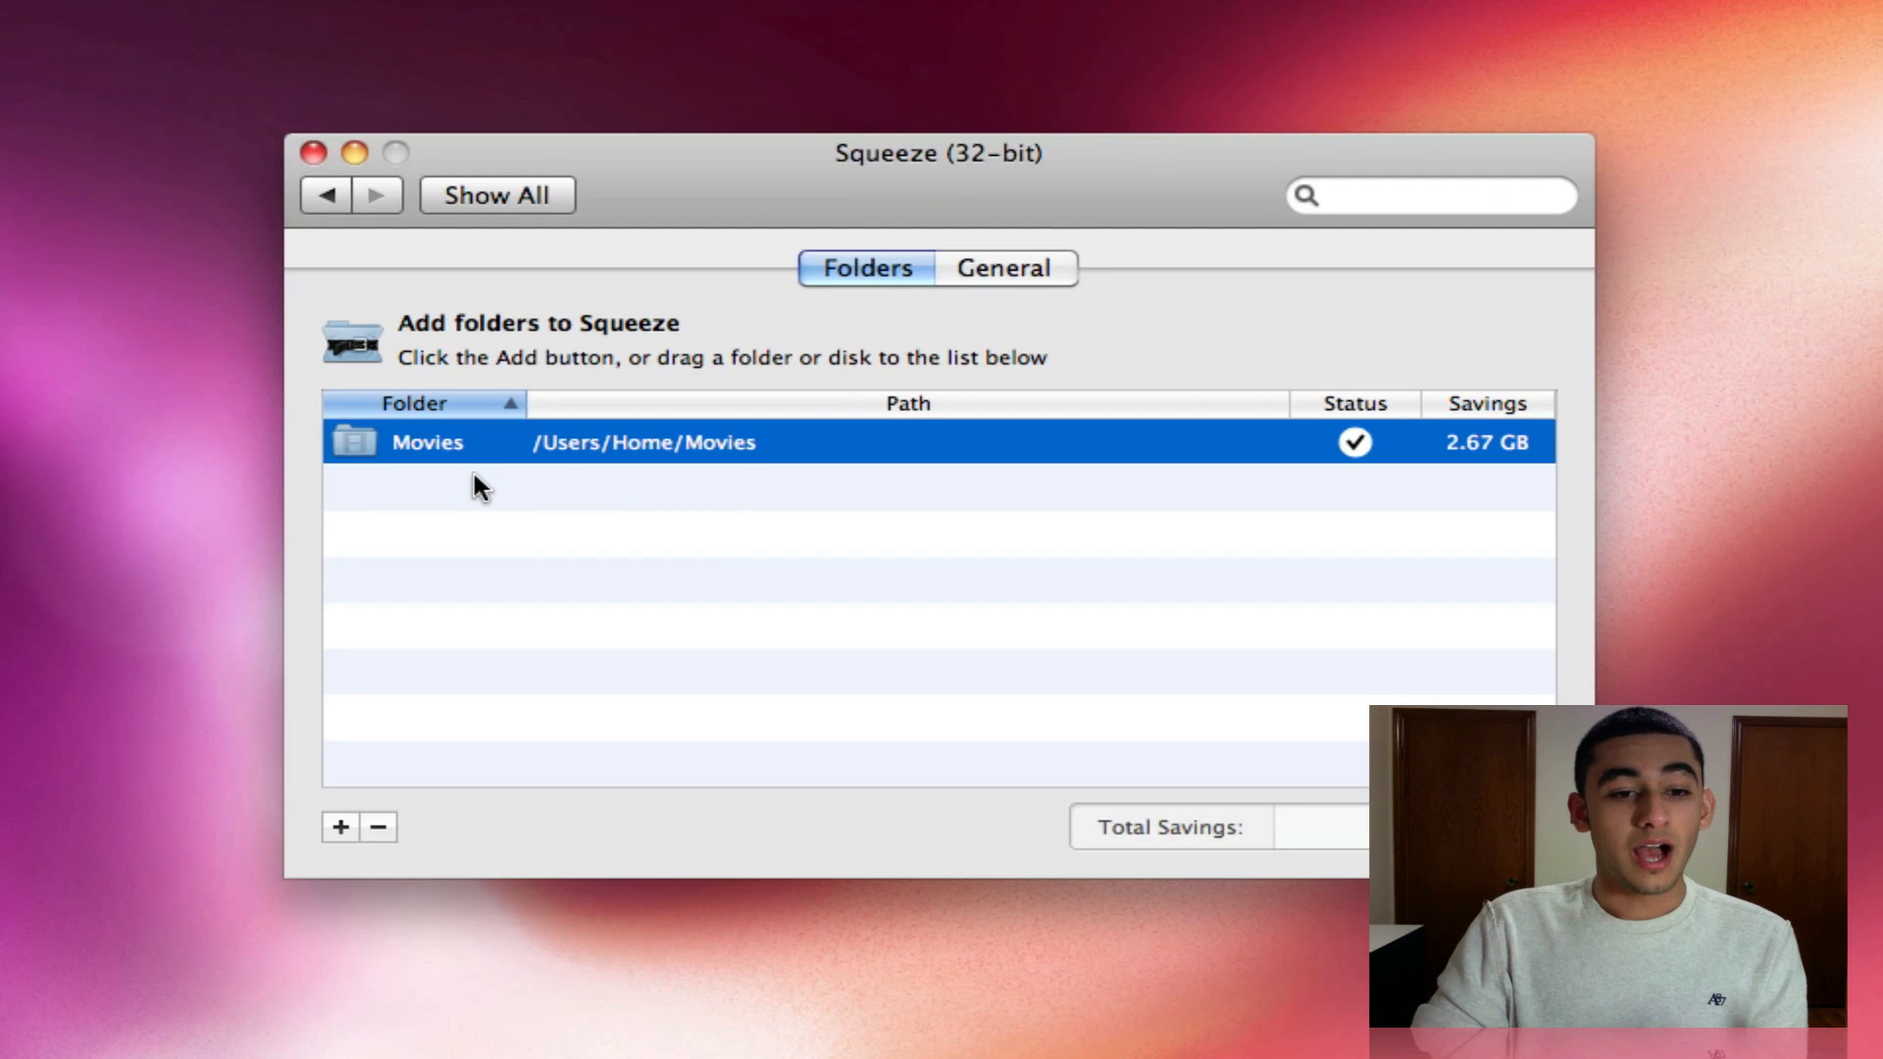
mouse_move(734, 571)
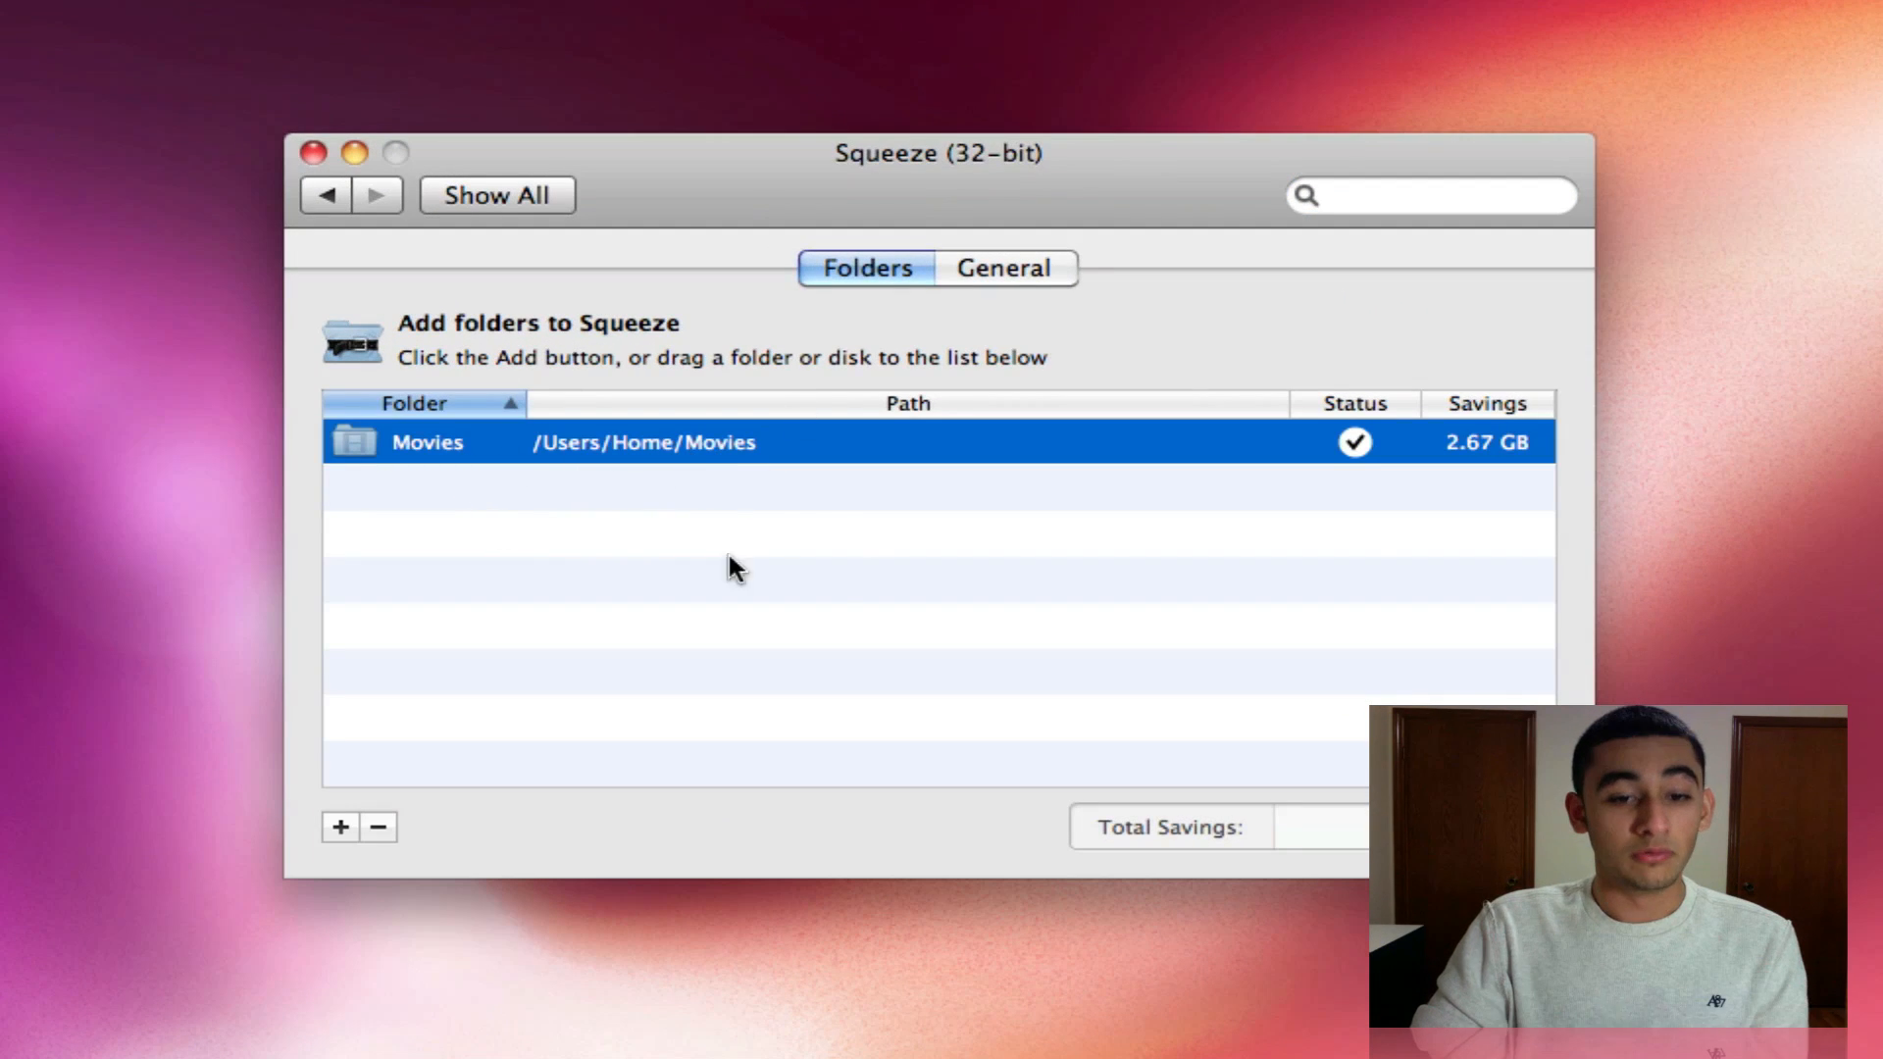
mouse_move(1346, 610)
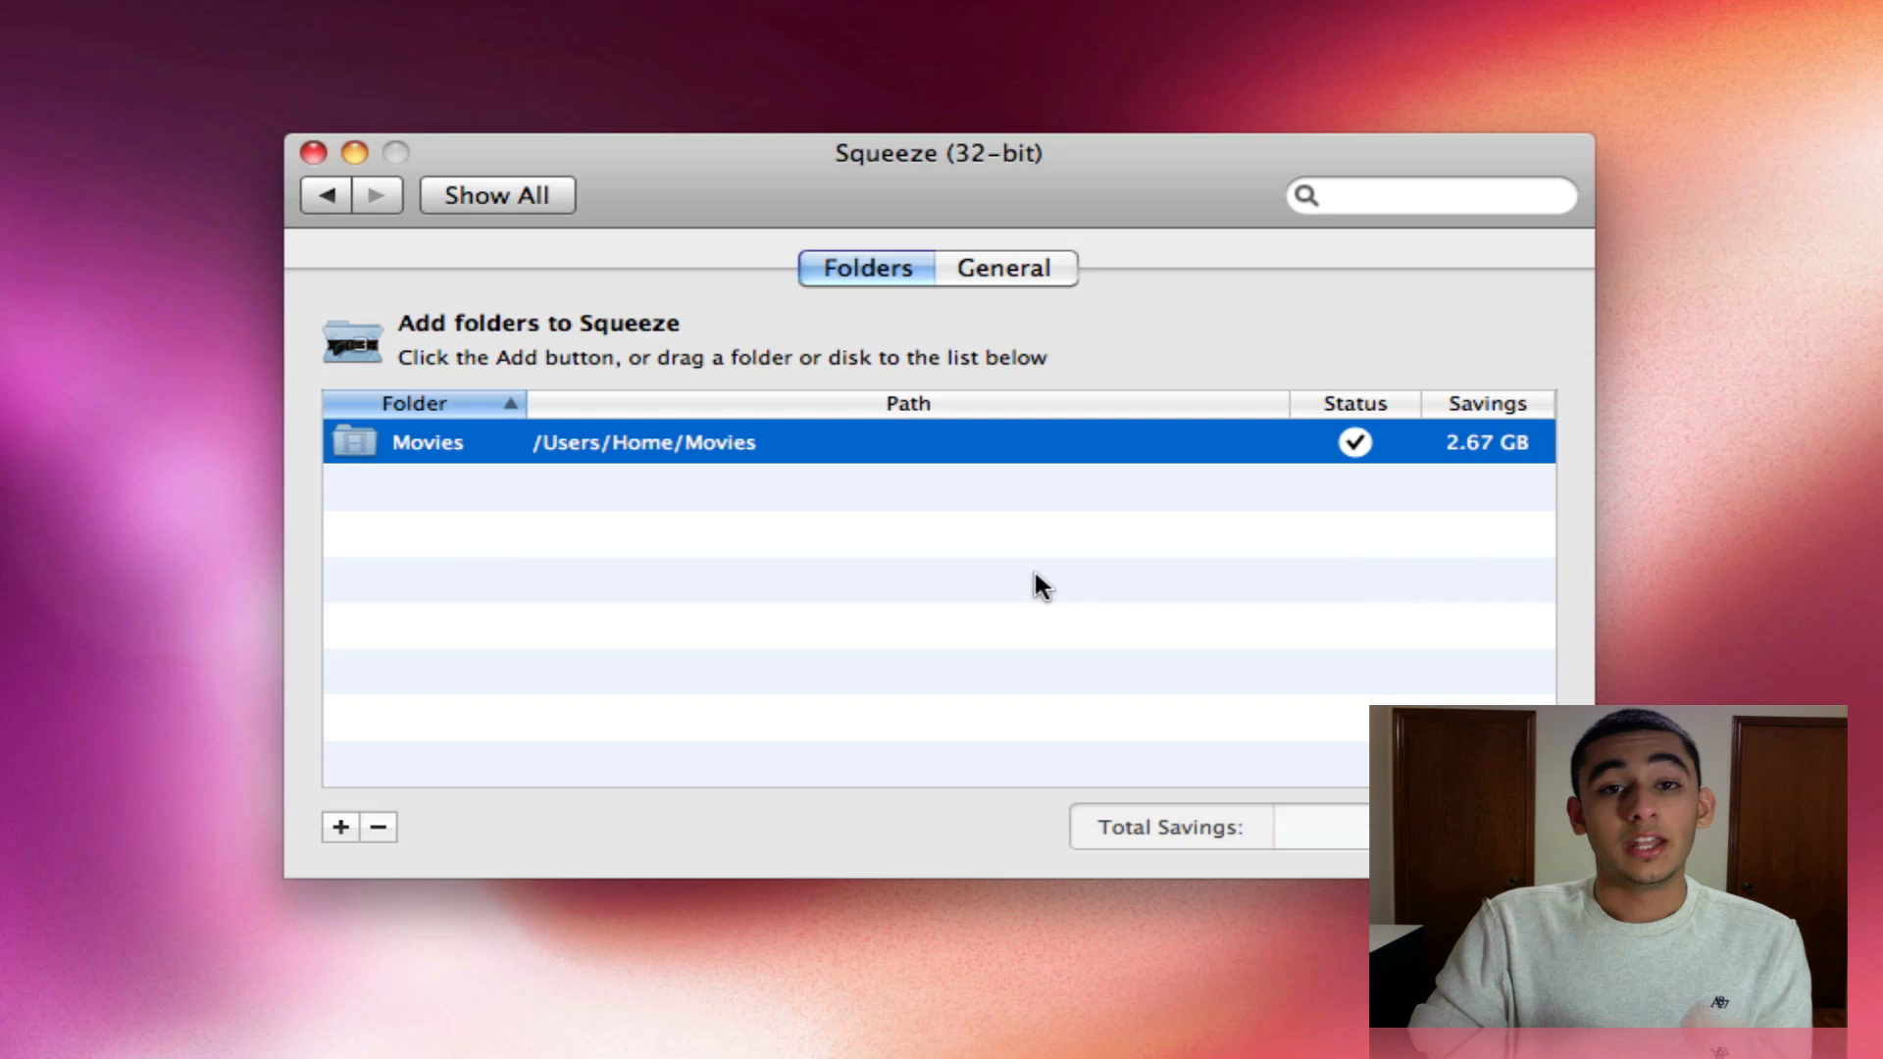
mouse_move(997, 591)
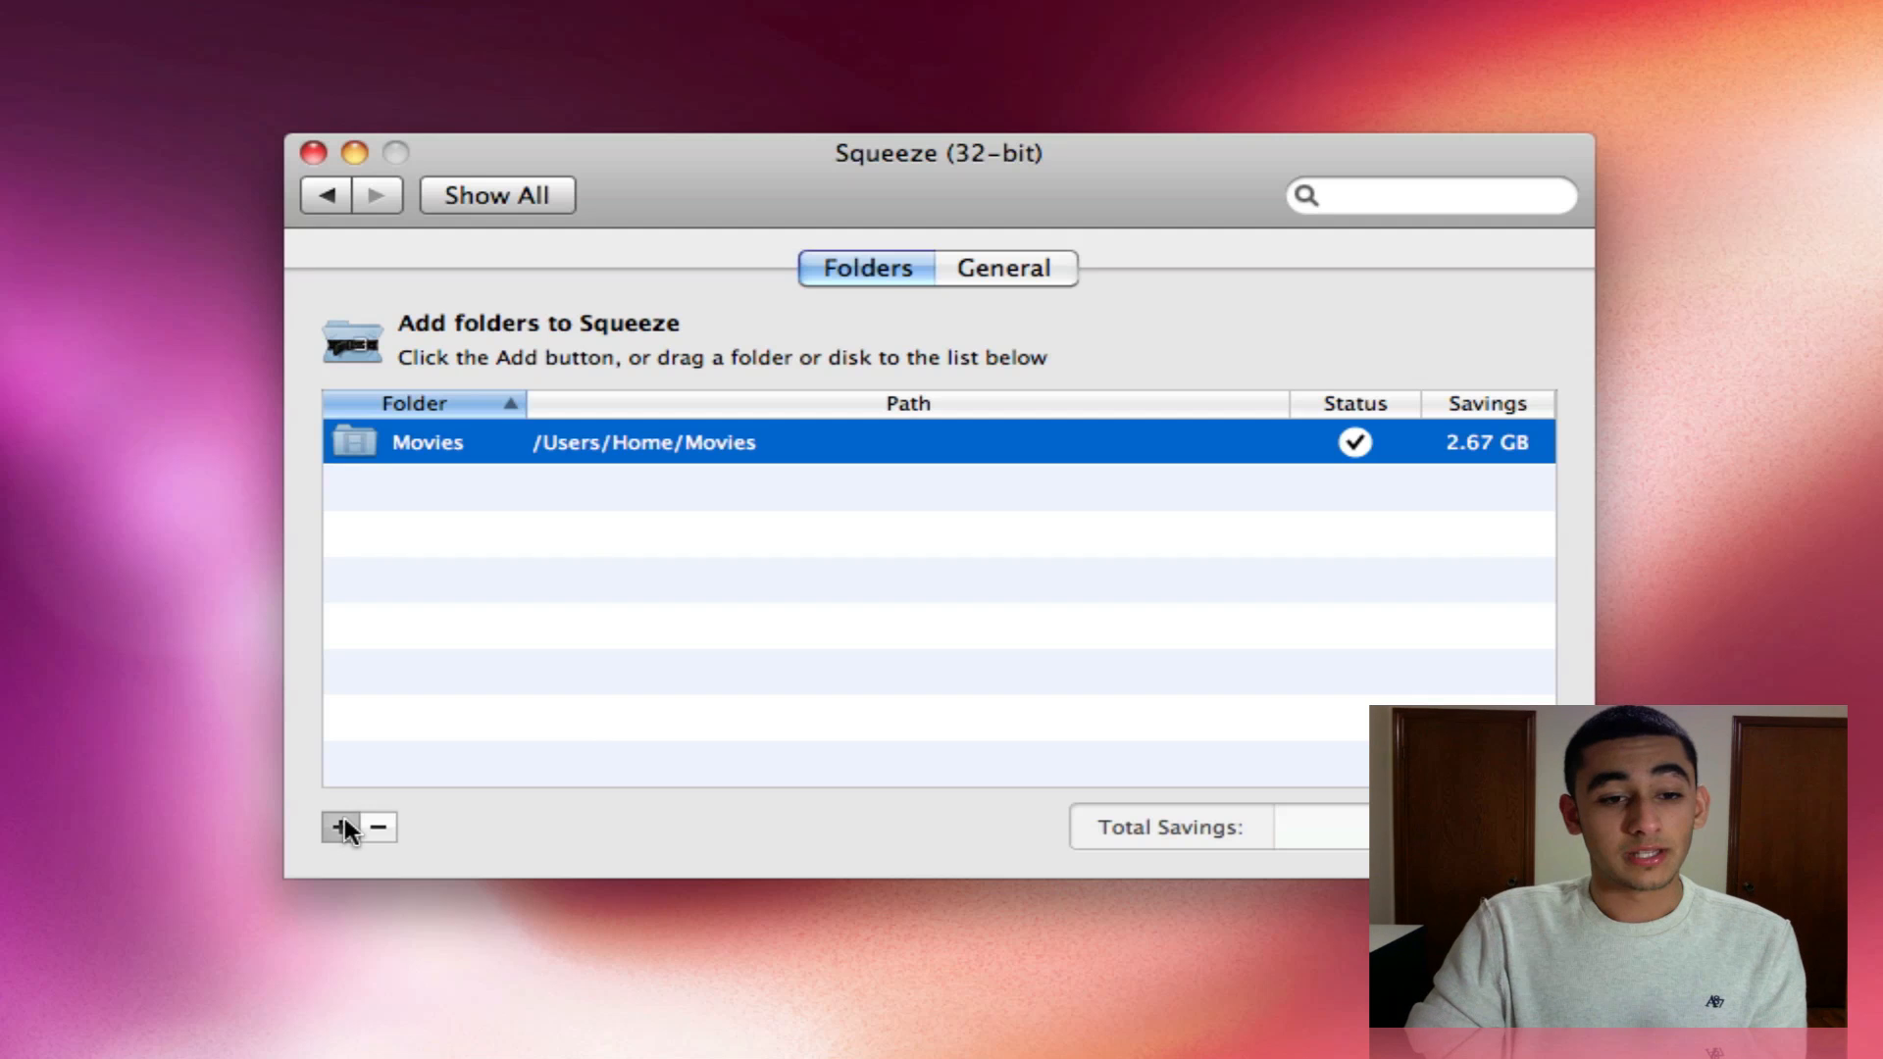
Step: Add the Stacks folder for compression (12.3 KB saved), then view the General settings
click(341, 828)
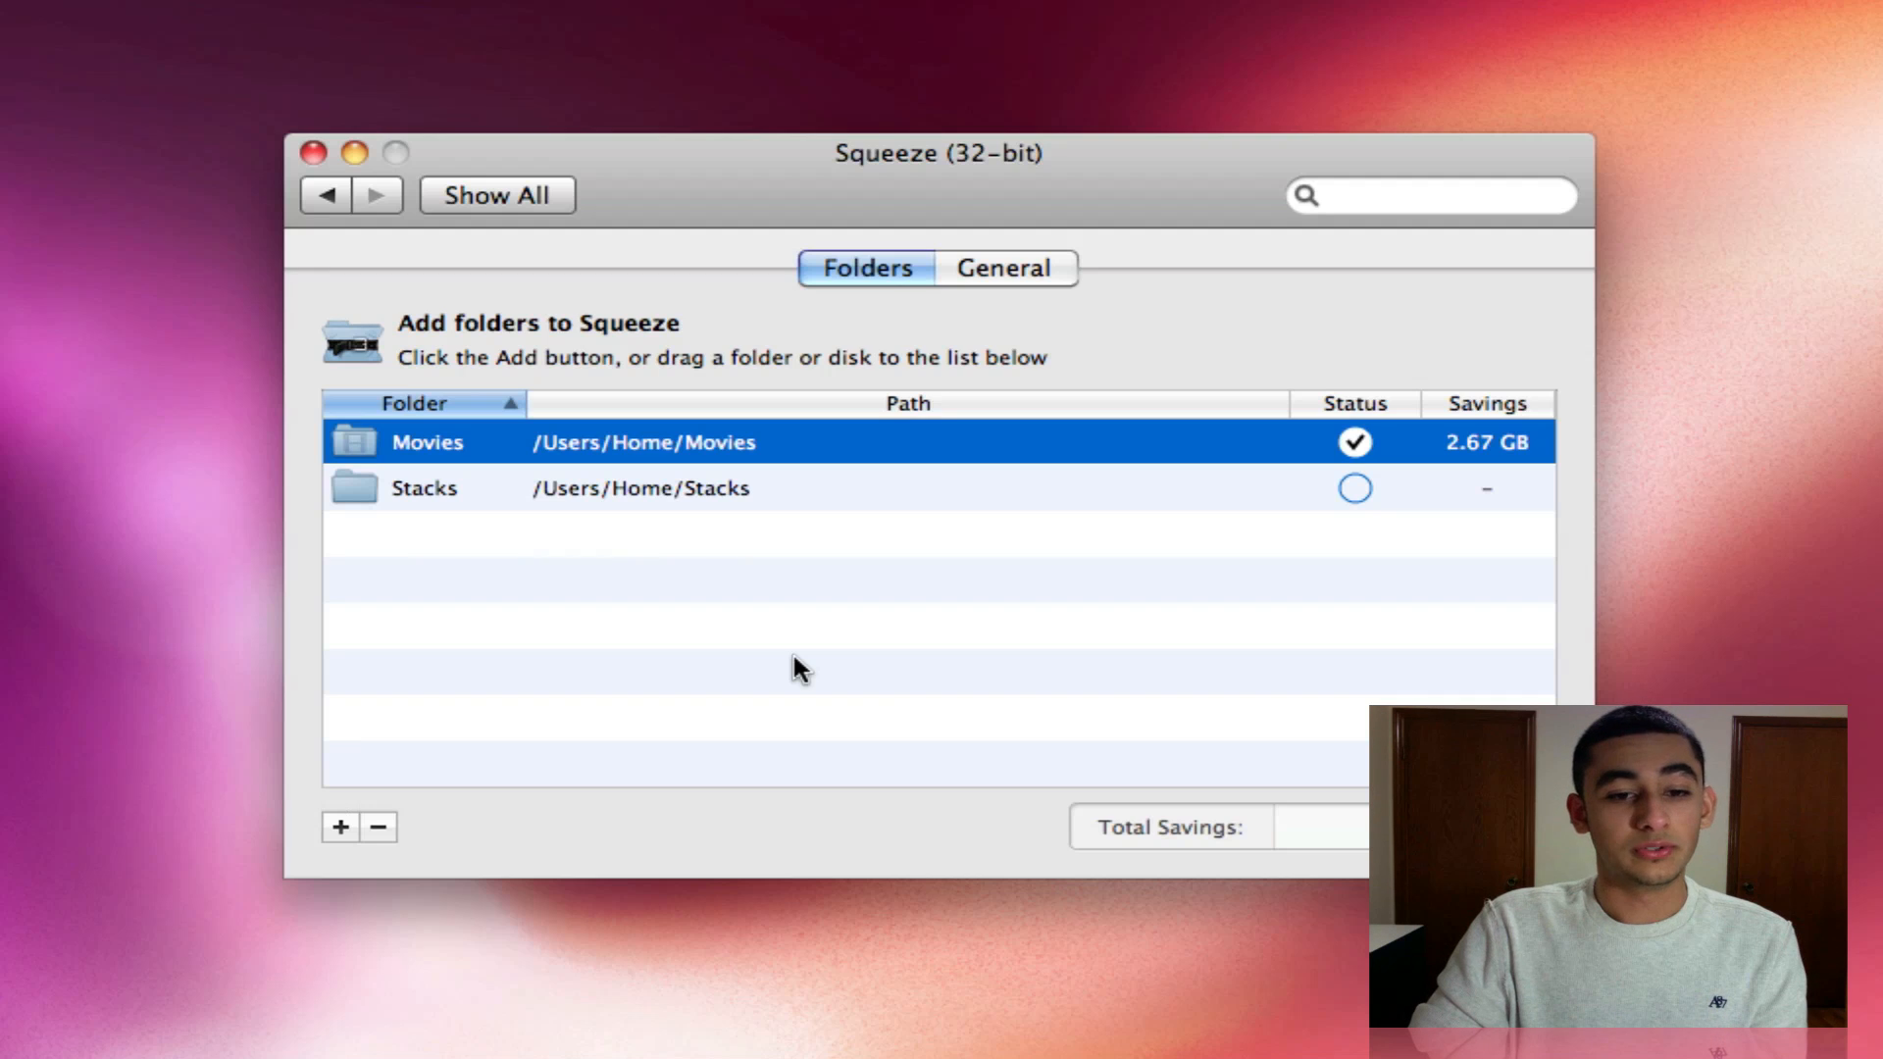
mouse_move(1081, 525)
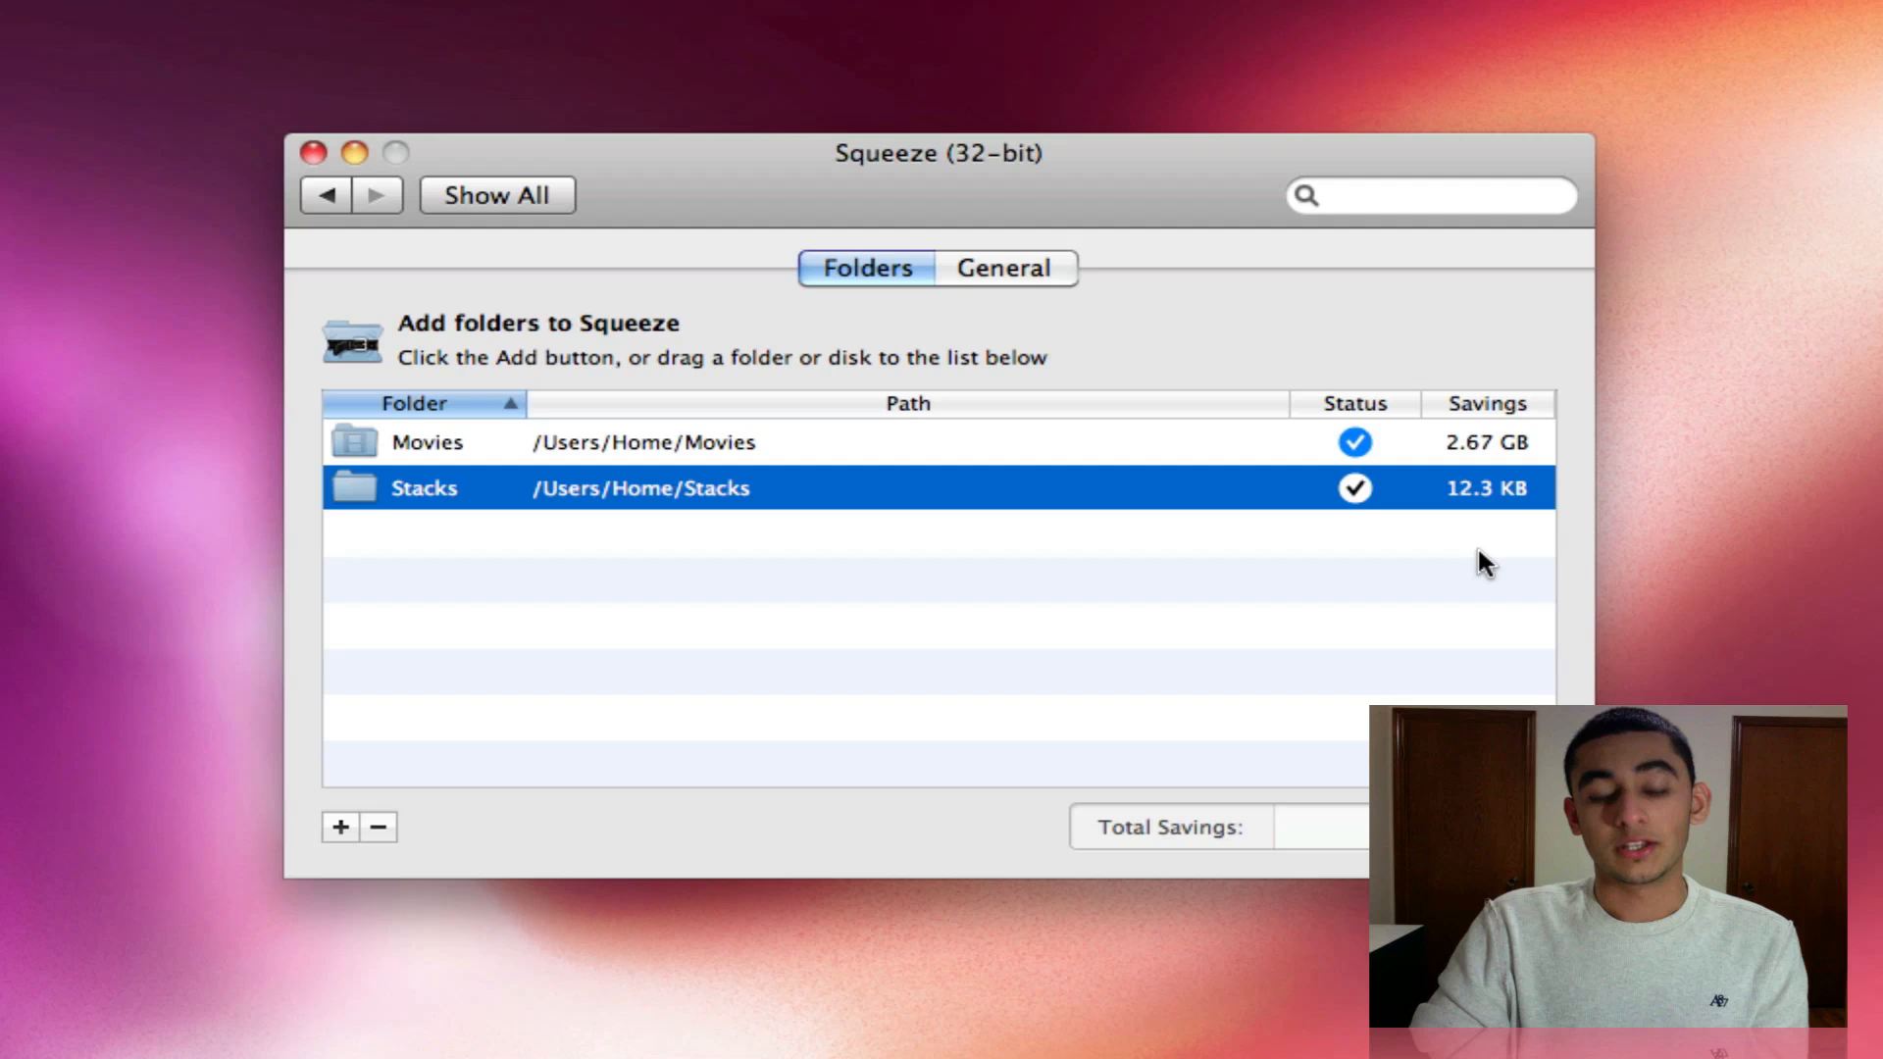
mouse_move(1435, 577)
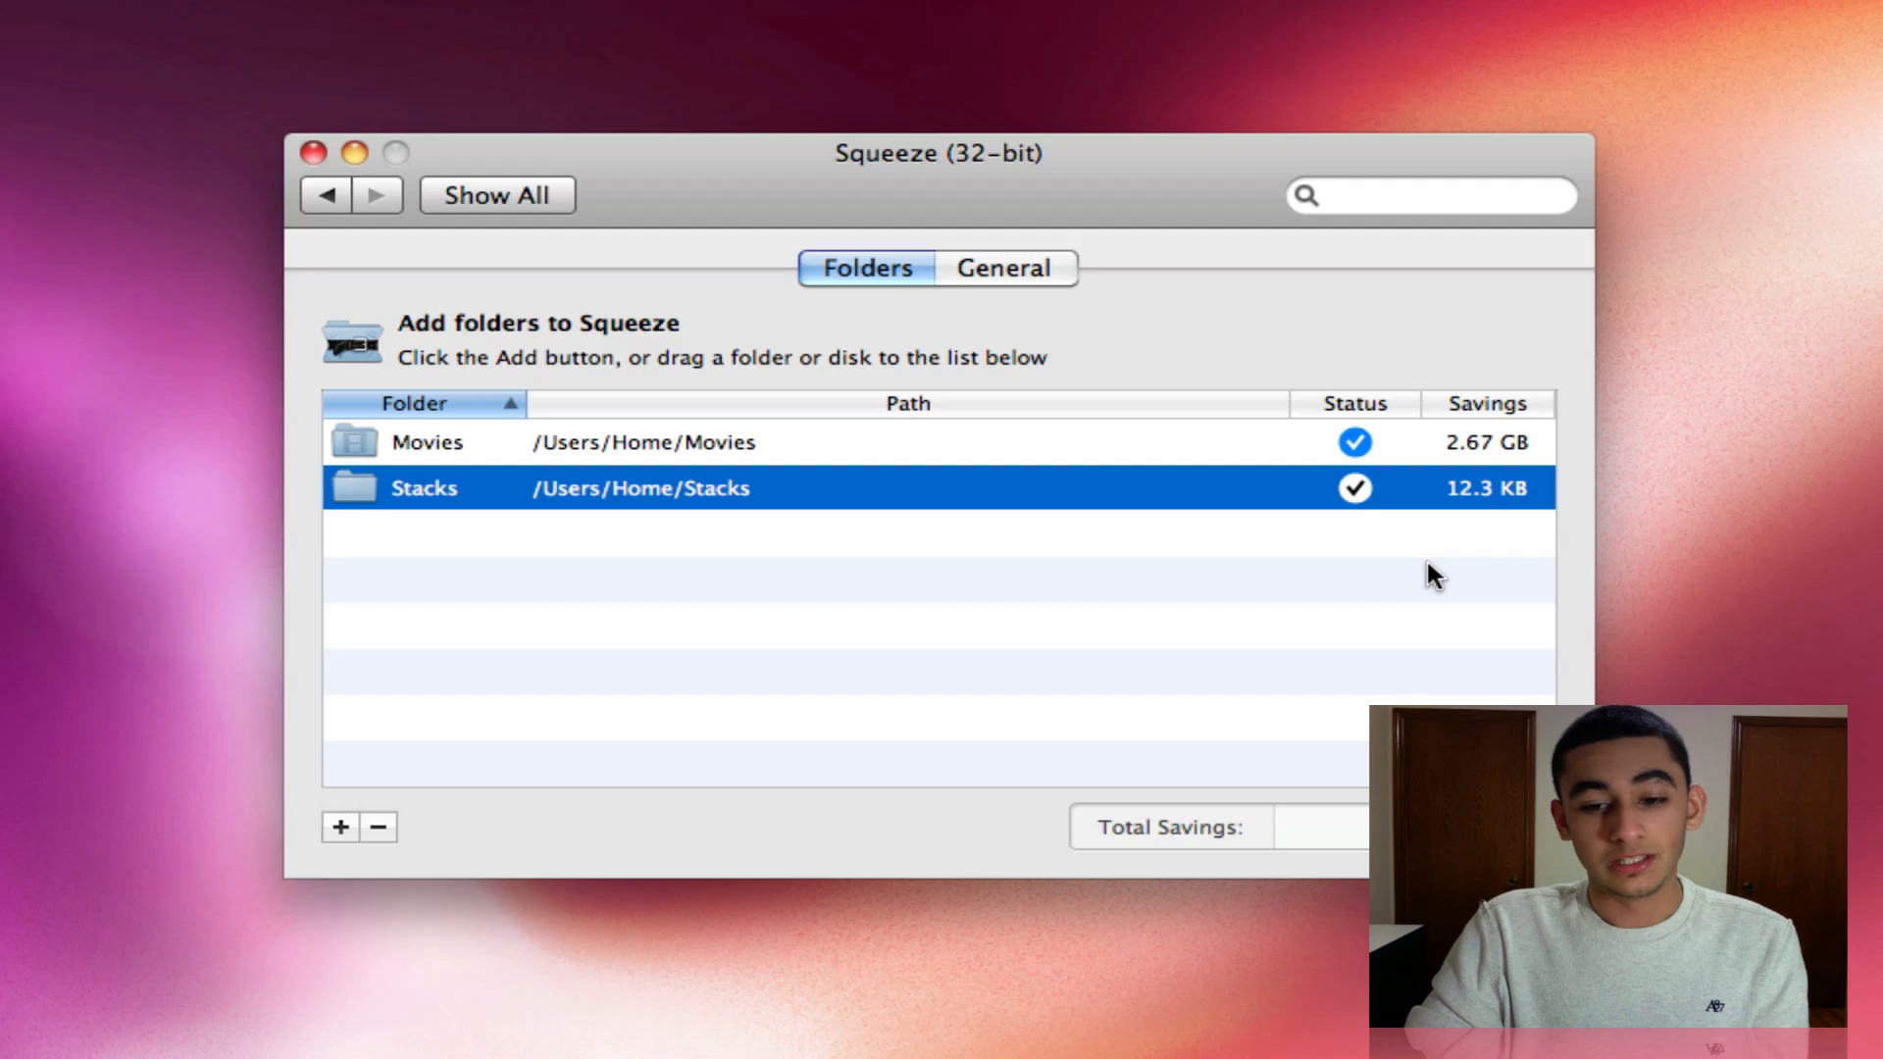
click(1002, 269)
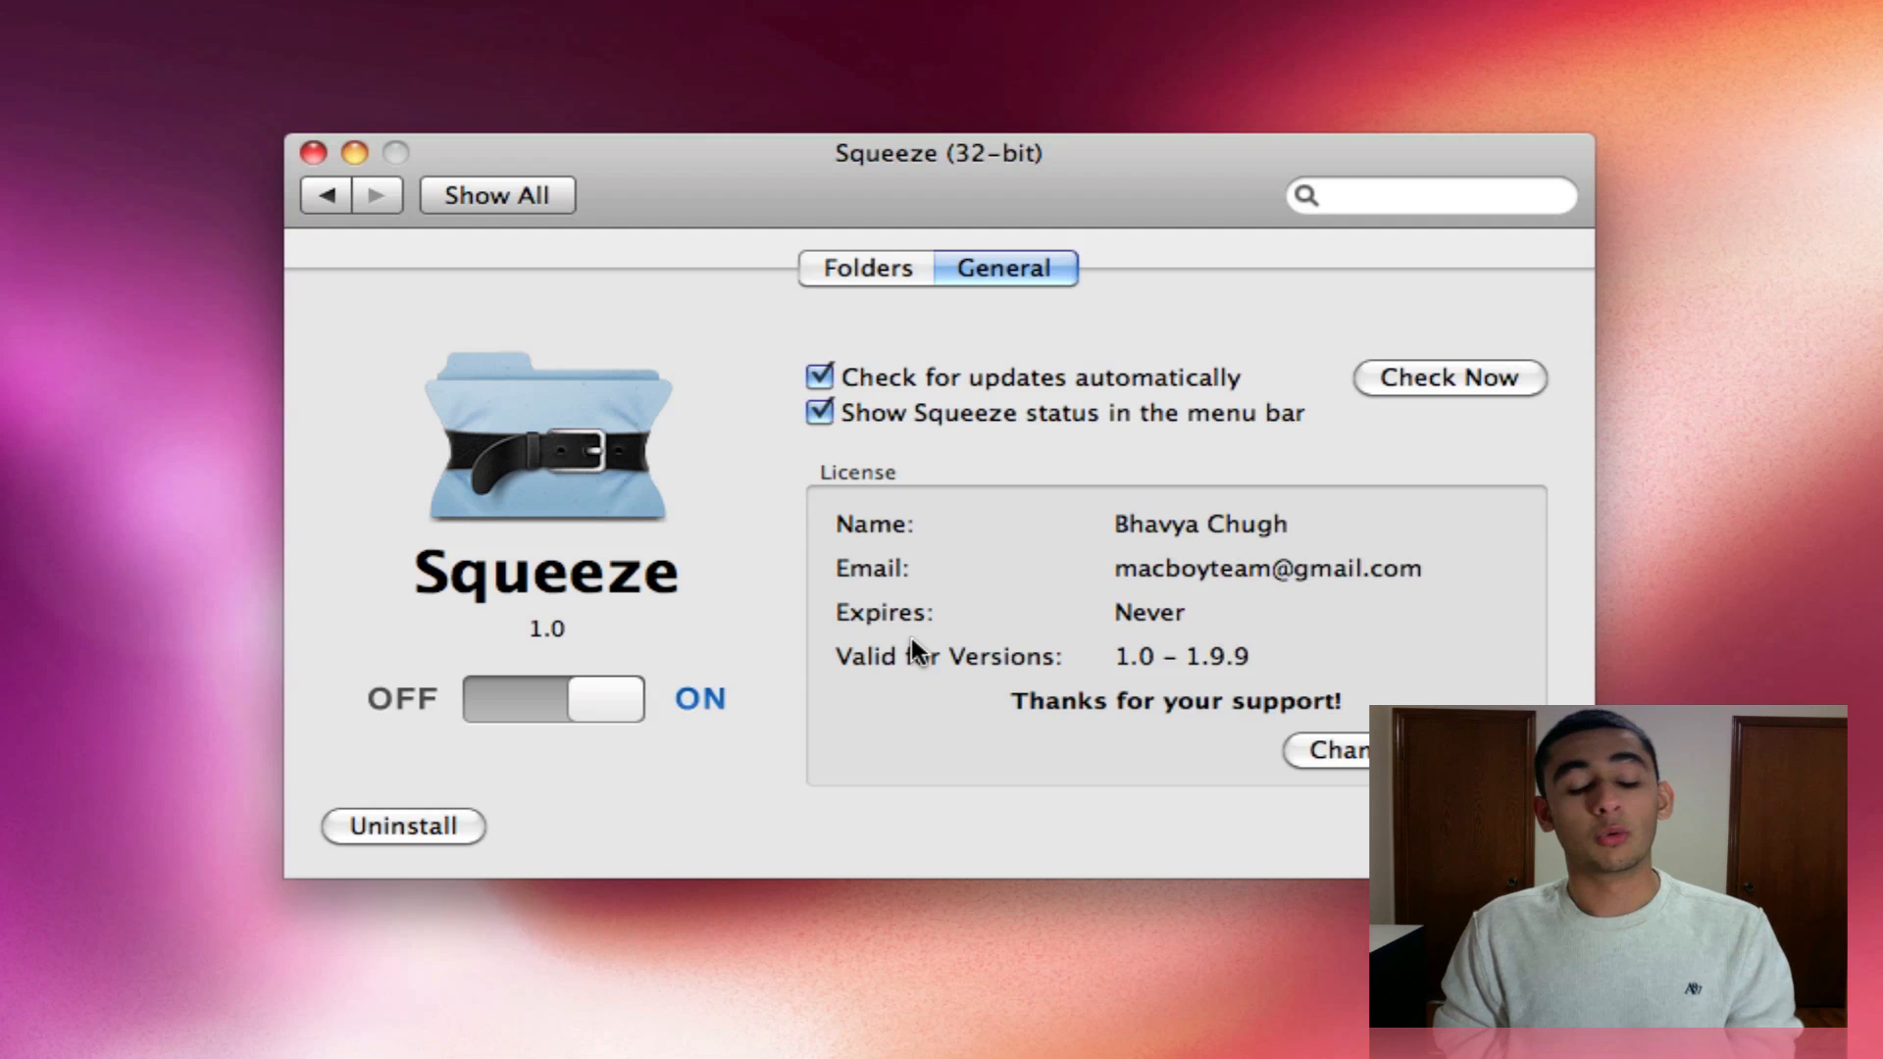
mouse_move(916, 314)
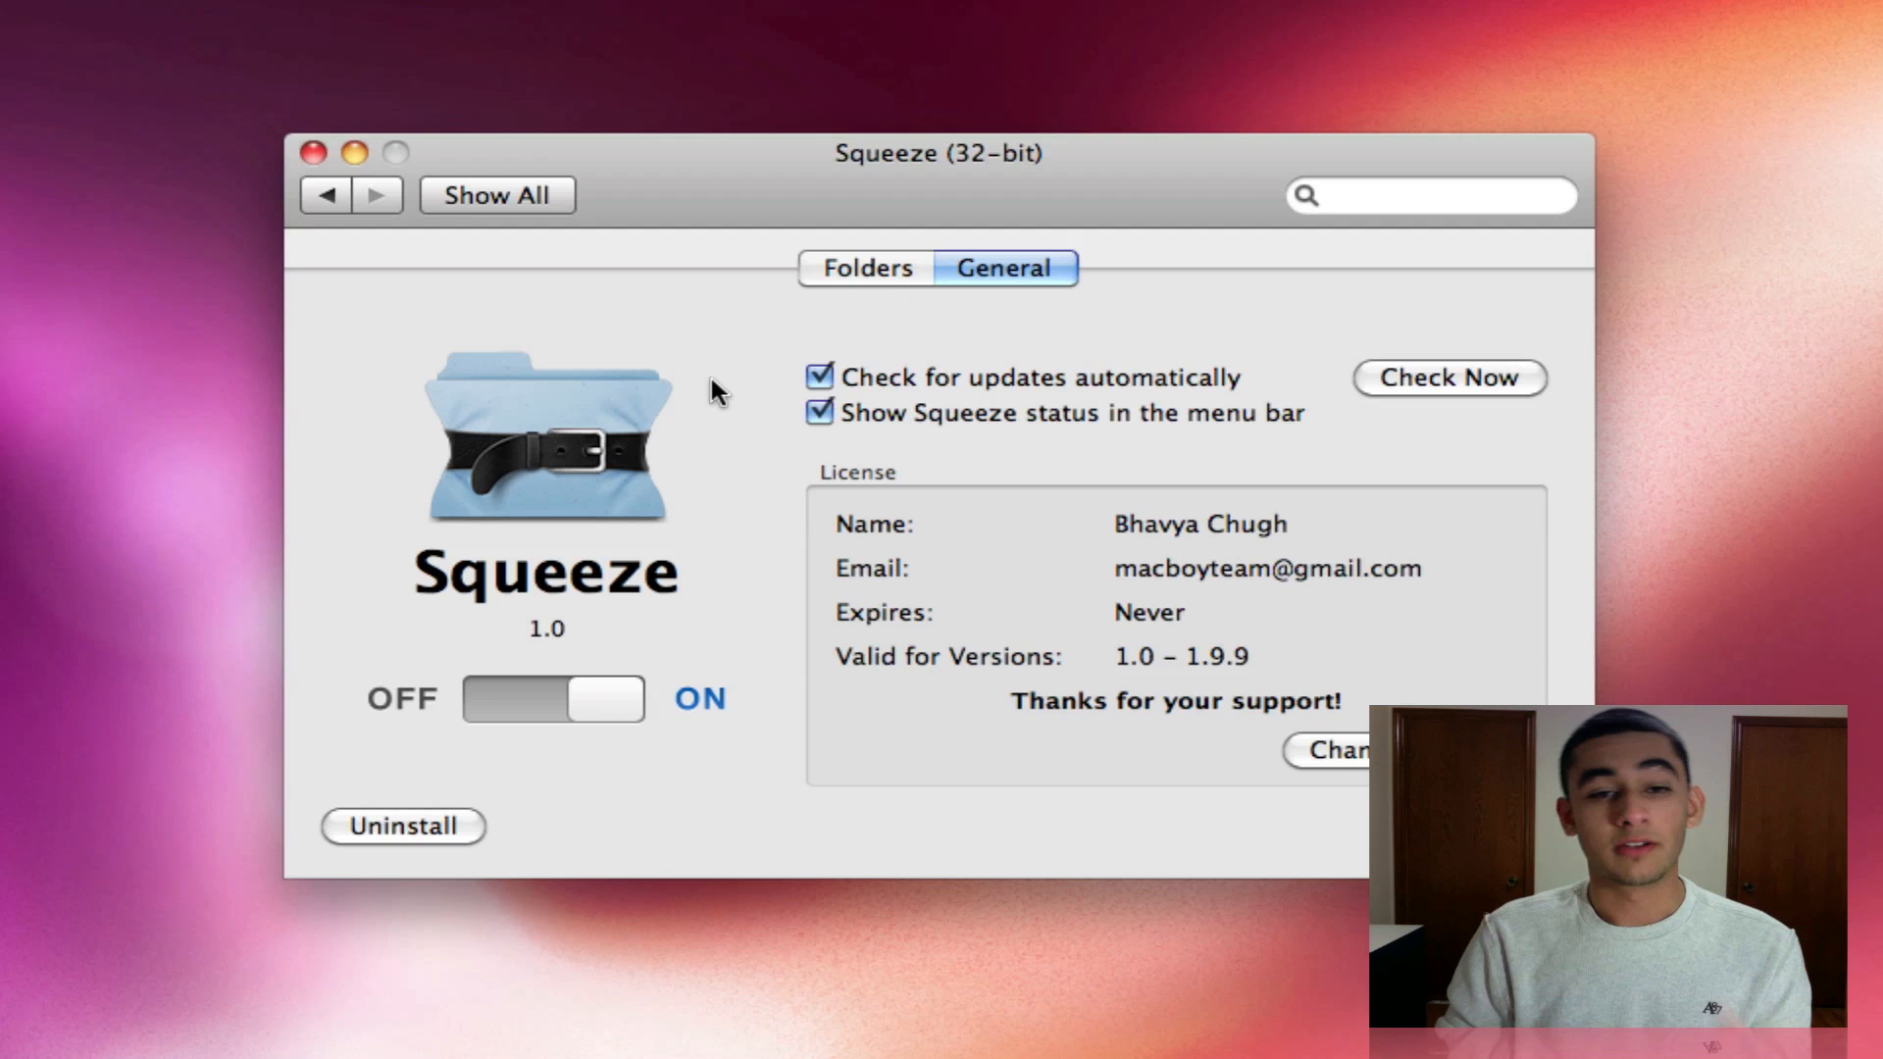
Step: Return to the Folders list showing Movies and Stacks both compressed
click(865, 267)
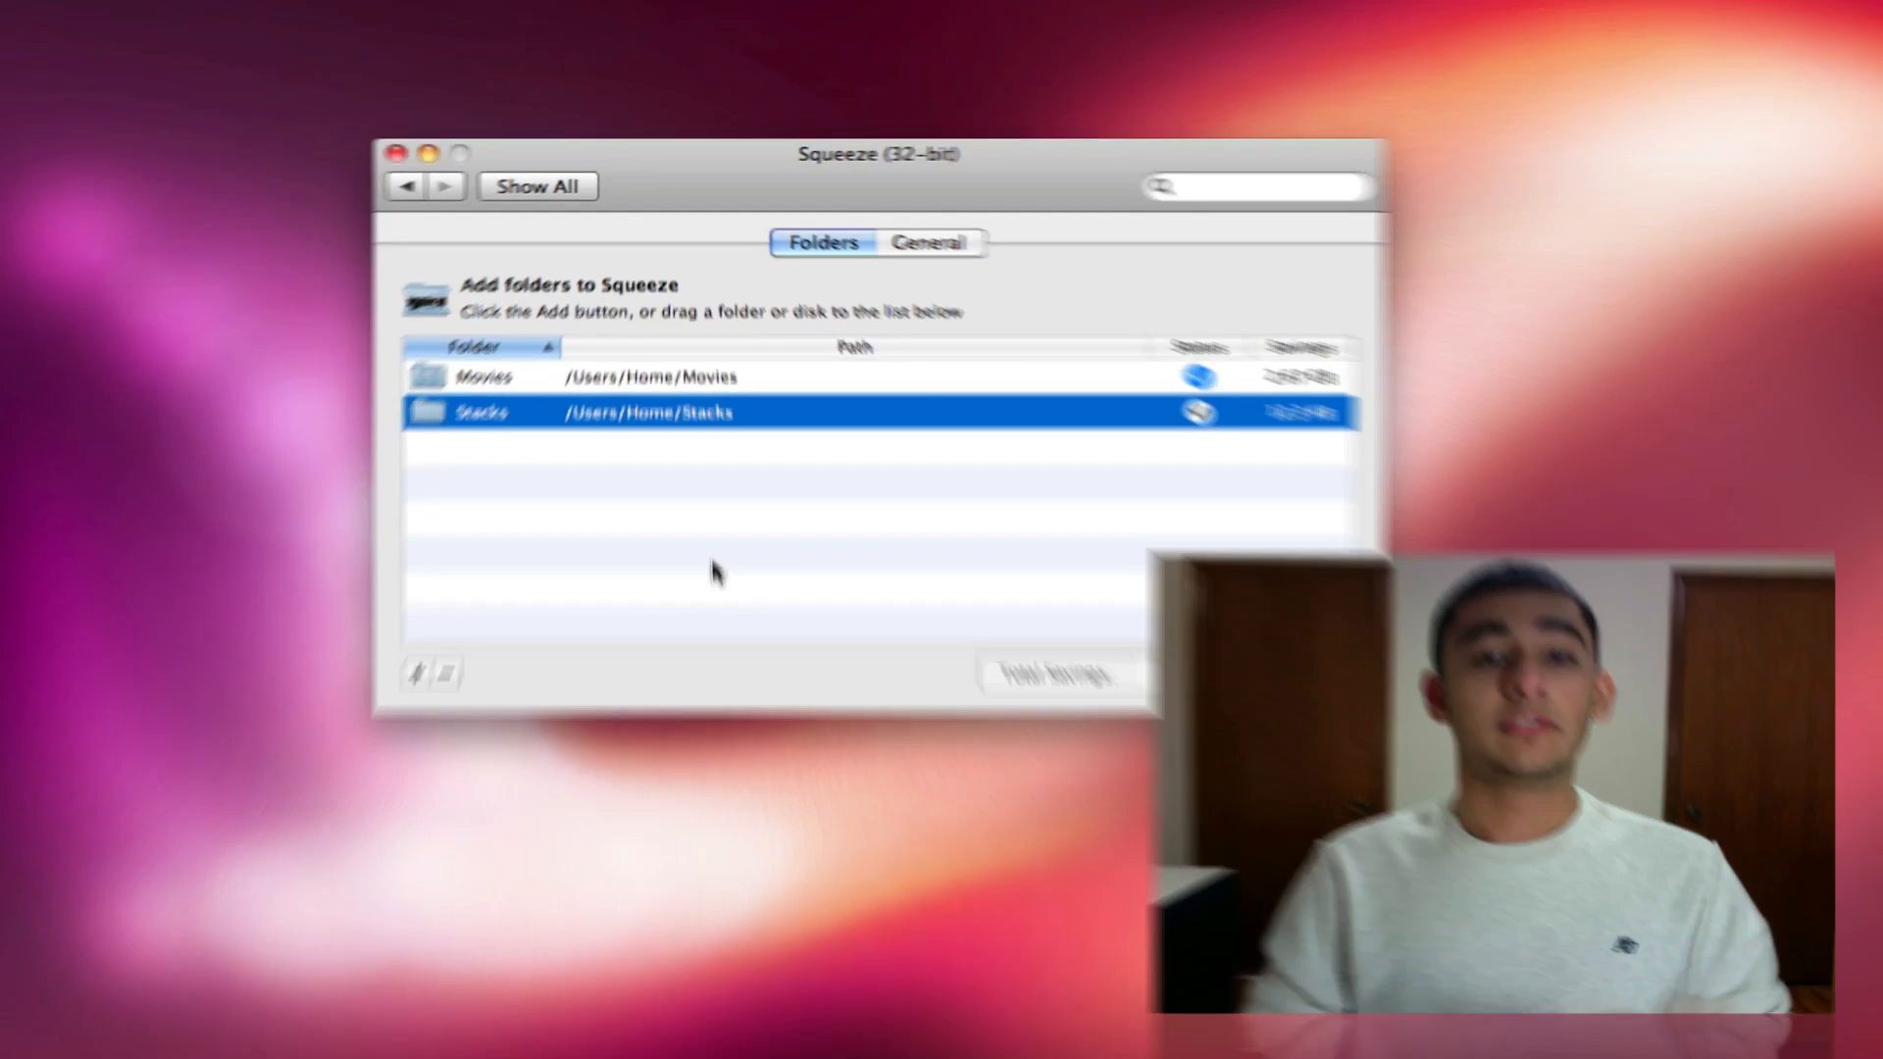